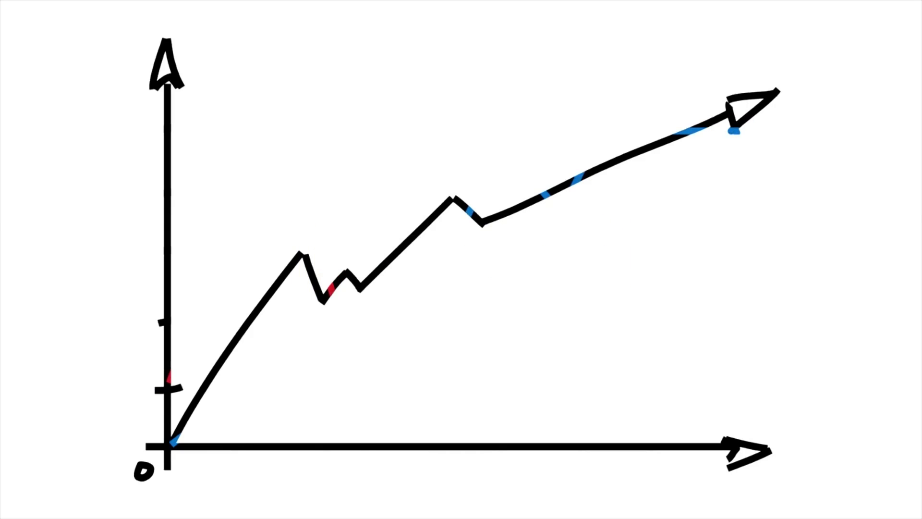
- Let the growth-graph scene play through to the SUBSCRIBED end card with the bell lit
left_click_drag(176, 377, 294, 124)
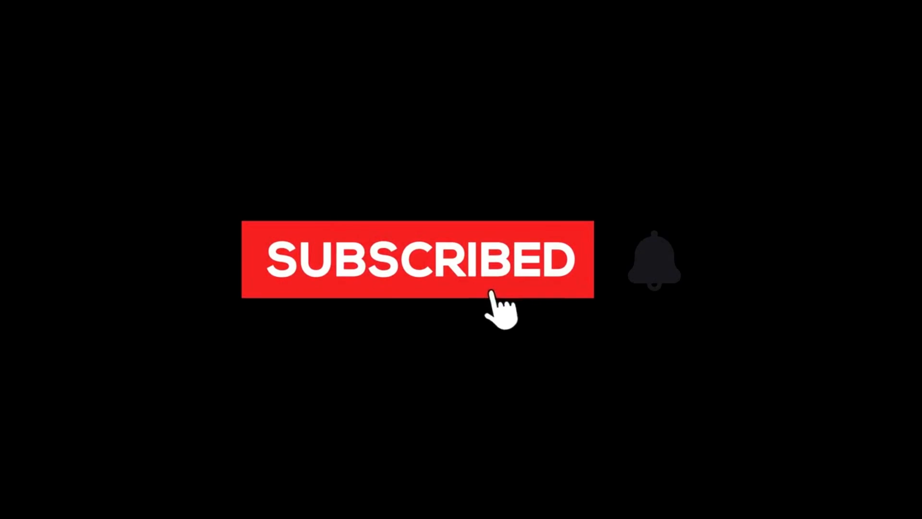
left_click(654, 259)
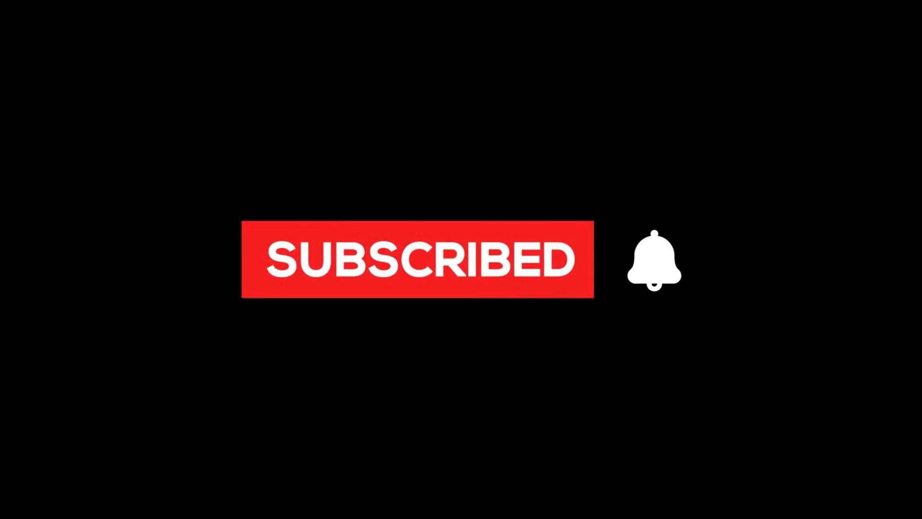